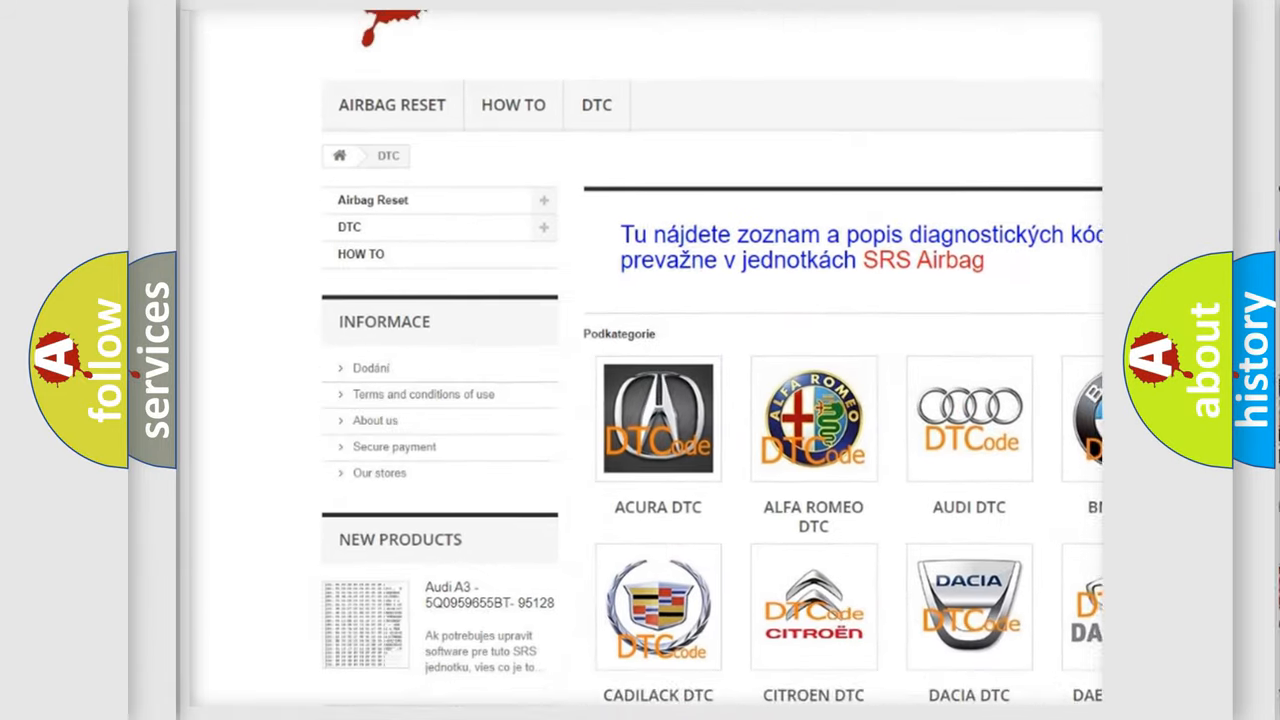
scroll(down, 3)
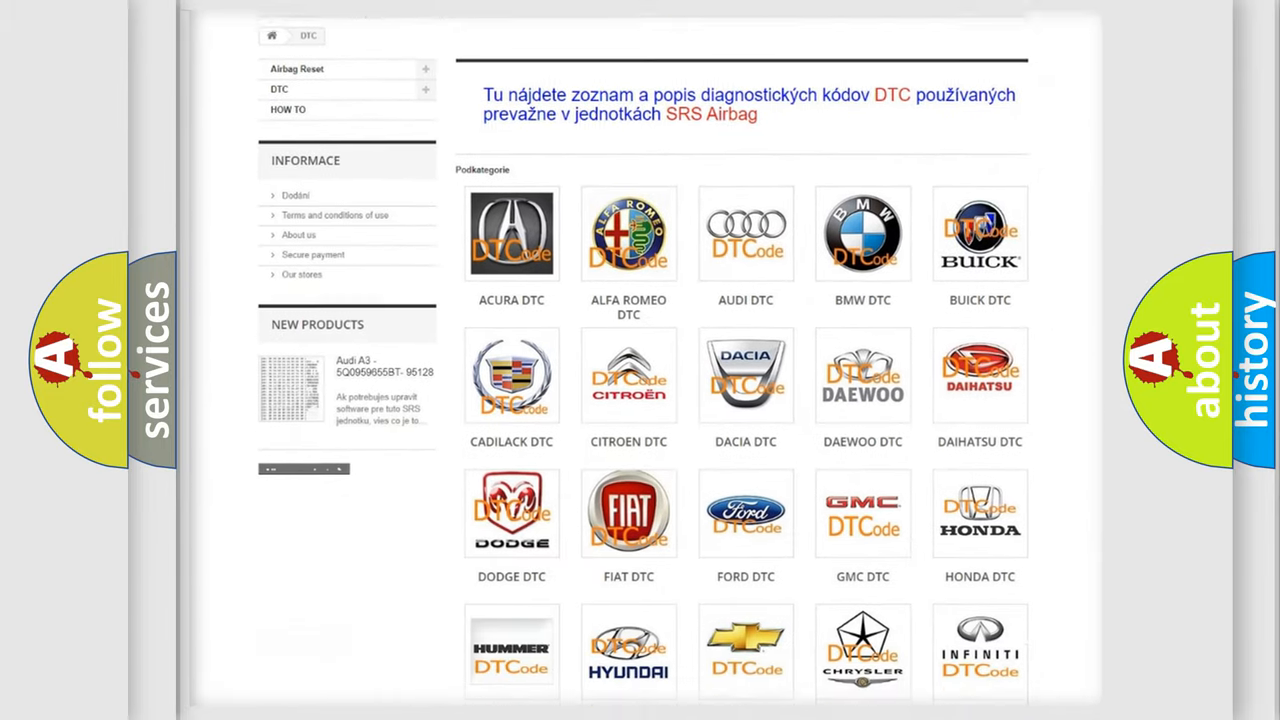
scroll(down, 3)
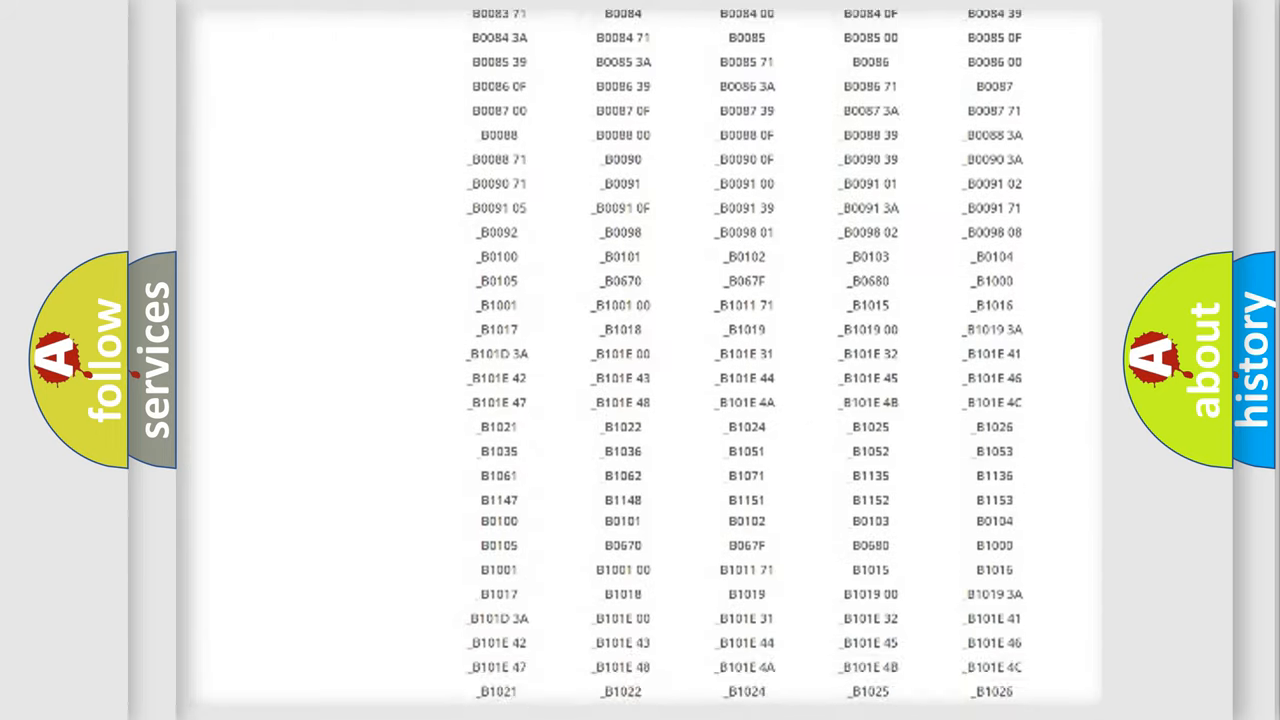
scroll(down, 3)
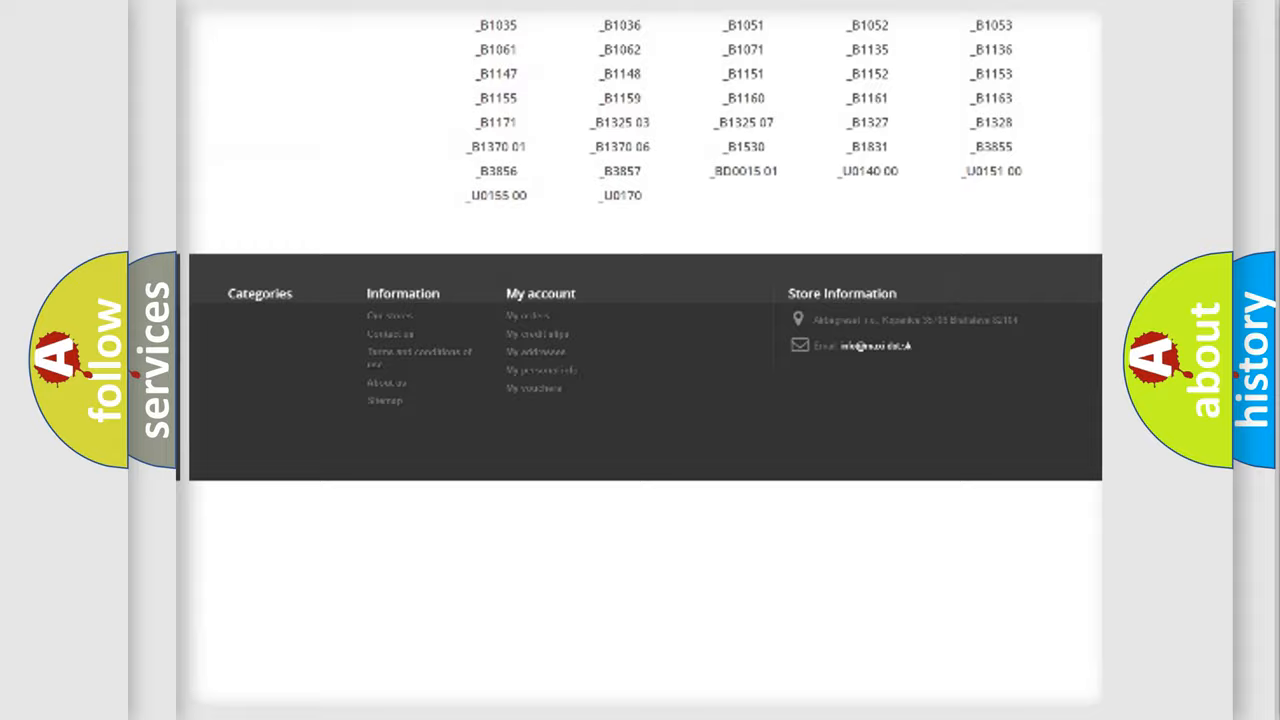
scroll(up, 3)
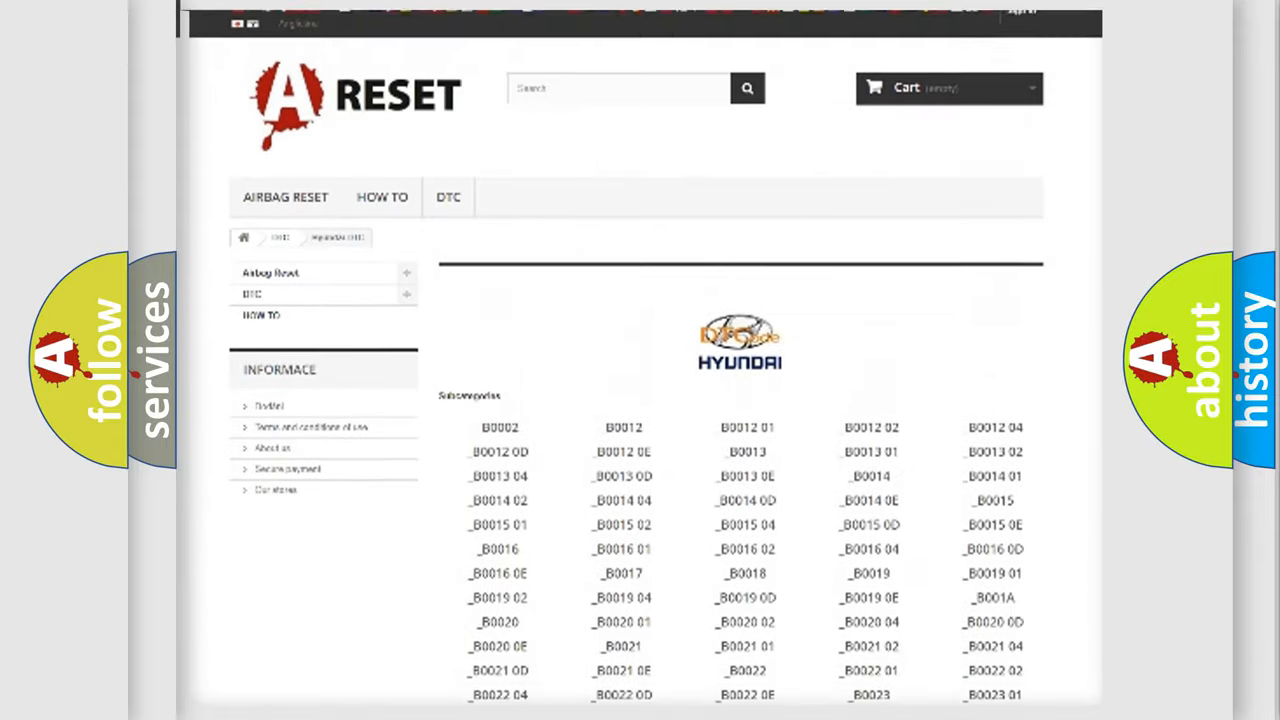